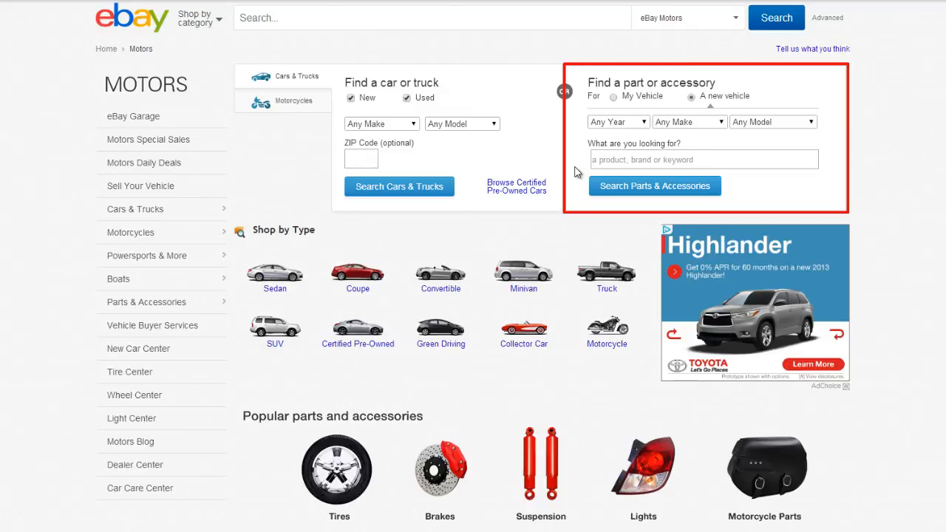
Search eBay Motors parts for an Alternator fitting a 2005 Dodge Caravan
text(Alternator)
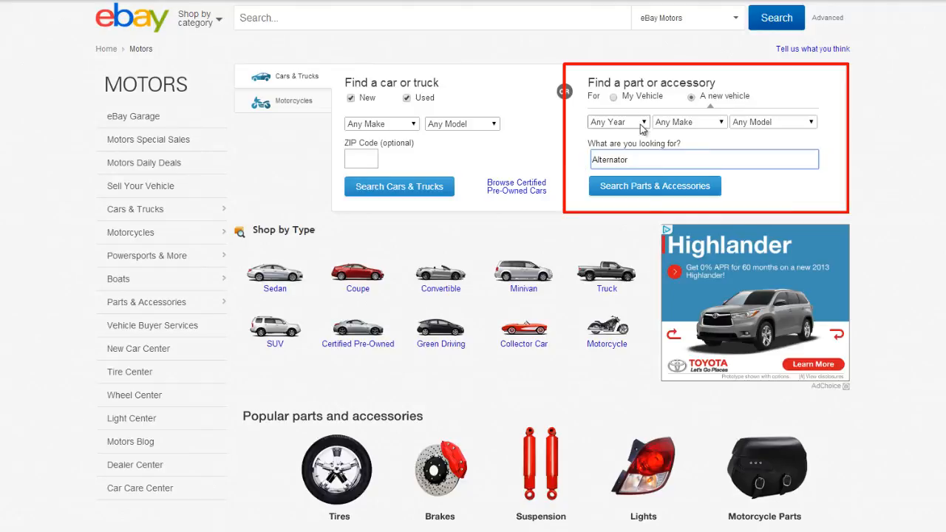
click(689, 121)
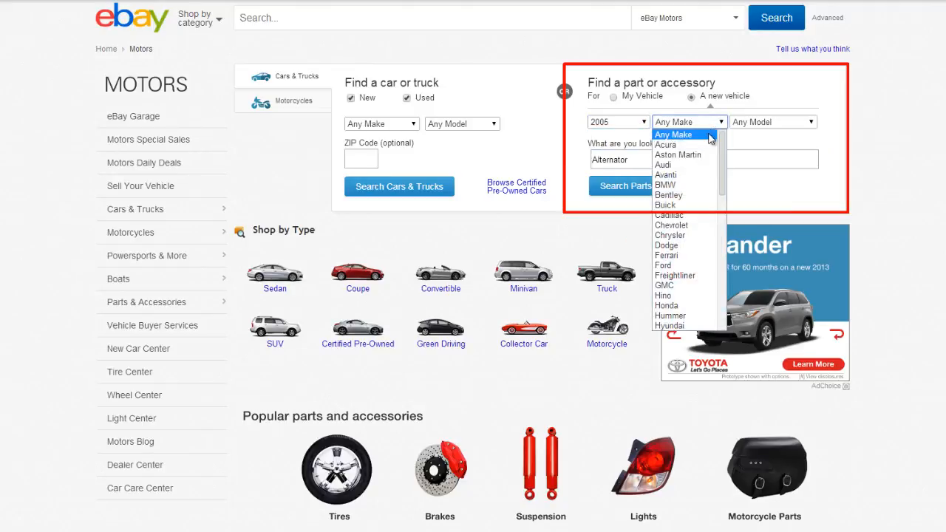
click(665, 246)
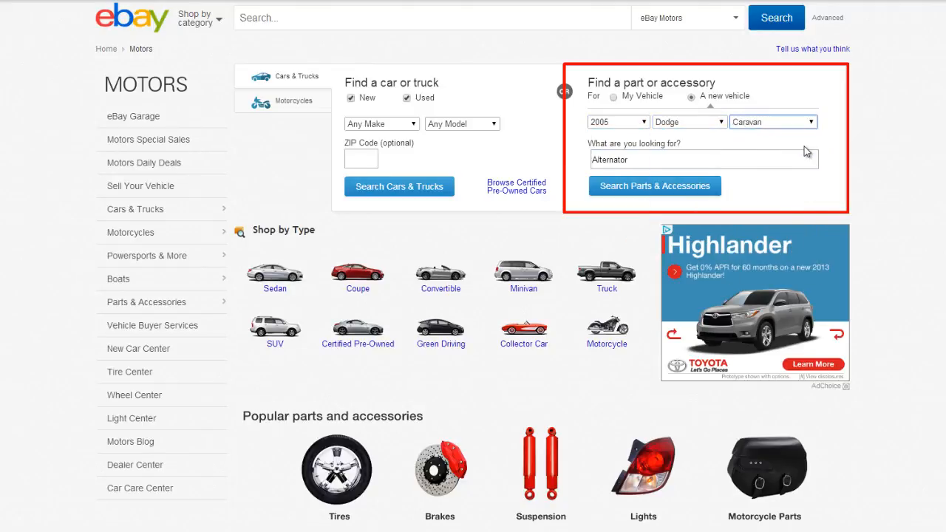
click(653, 186)
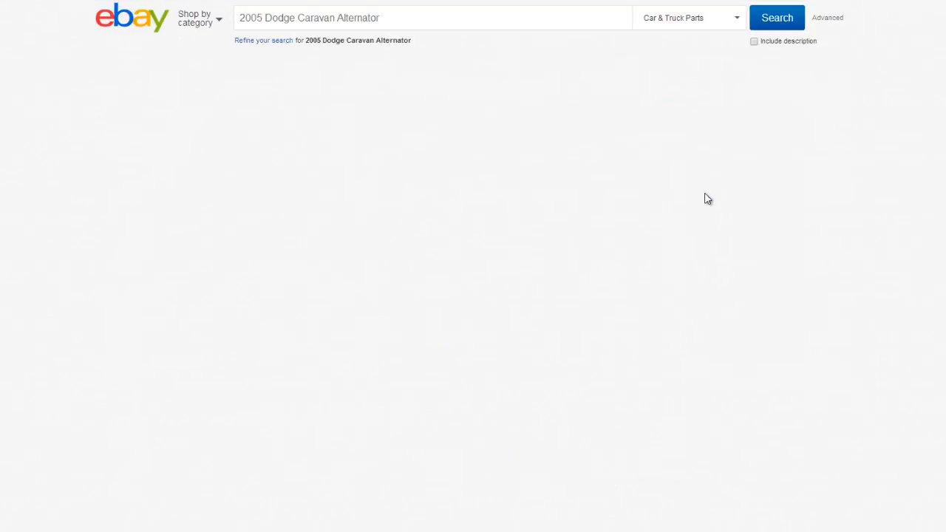
click(776, 18)
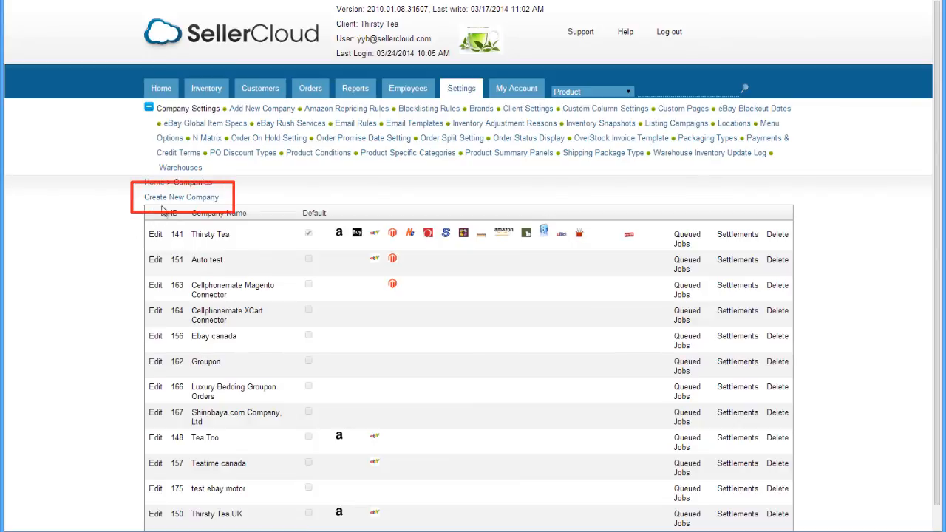
Create a new company named My eBay Motors and save its General Info
click(180, 197)
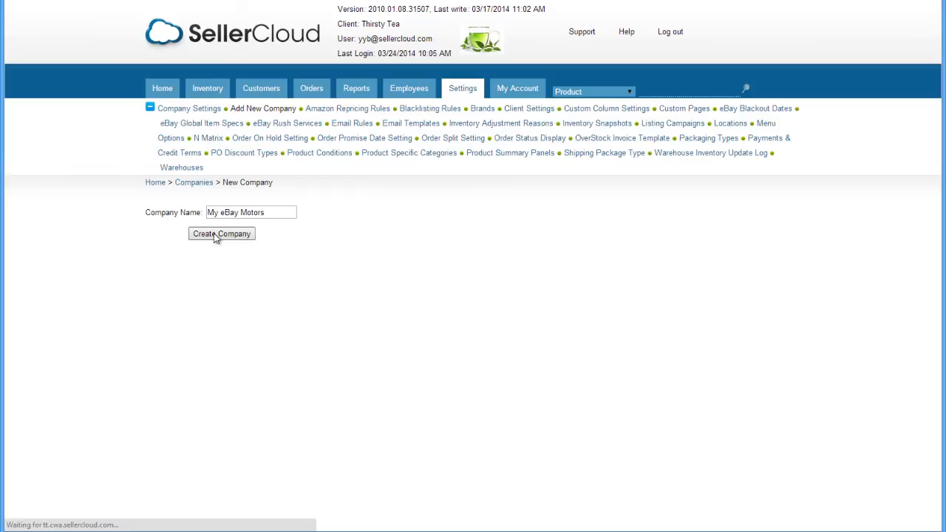
click(222, 233)
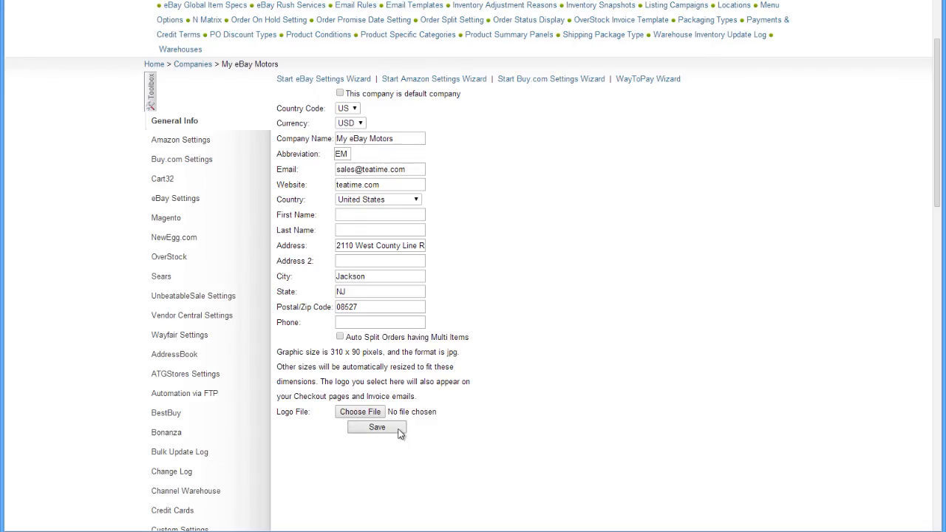
click(375, 427)
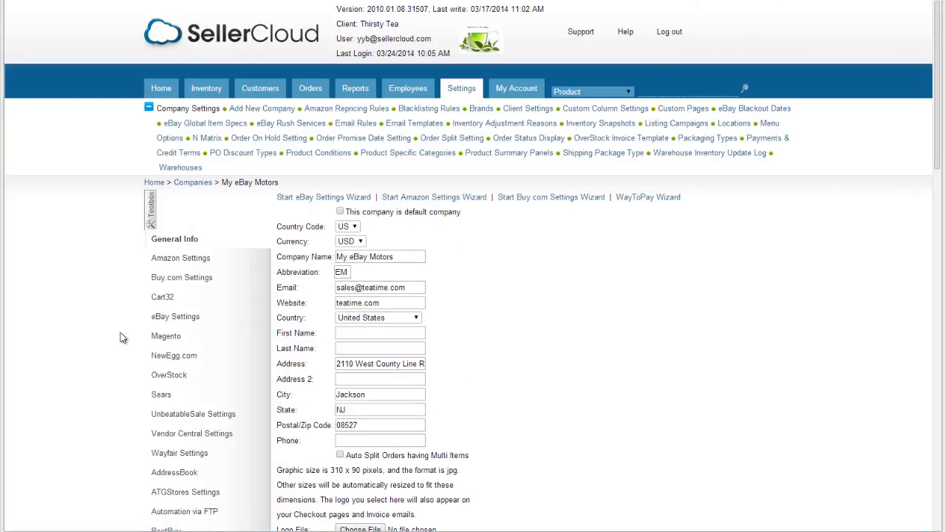
mouse_move(151, 333)
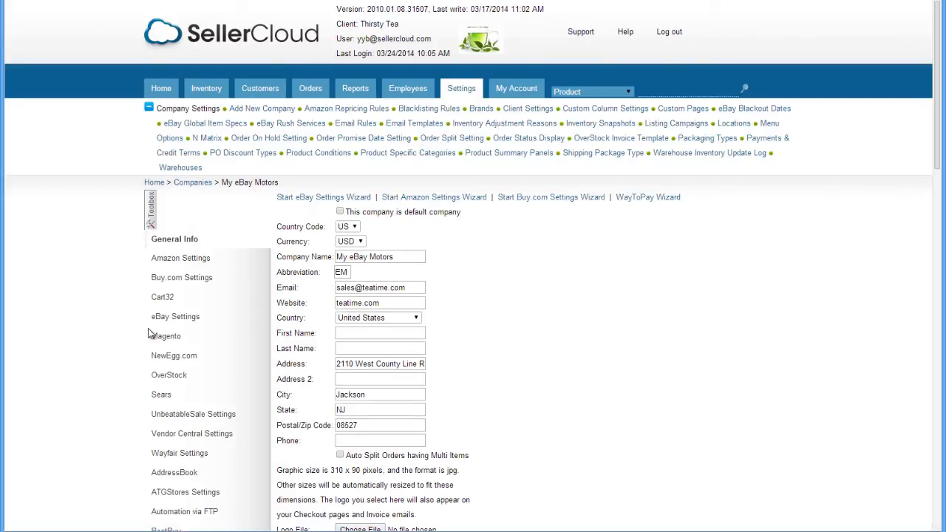
Set the company's eBay site to eBayMotors and fetch an authorized eBay token
click(175, 316)
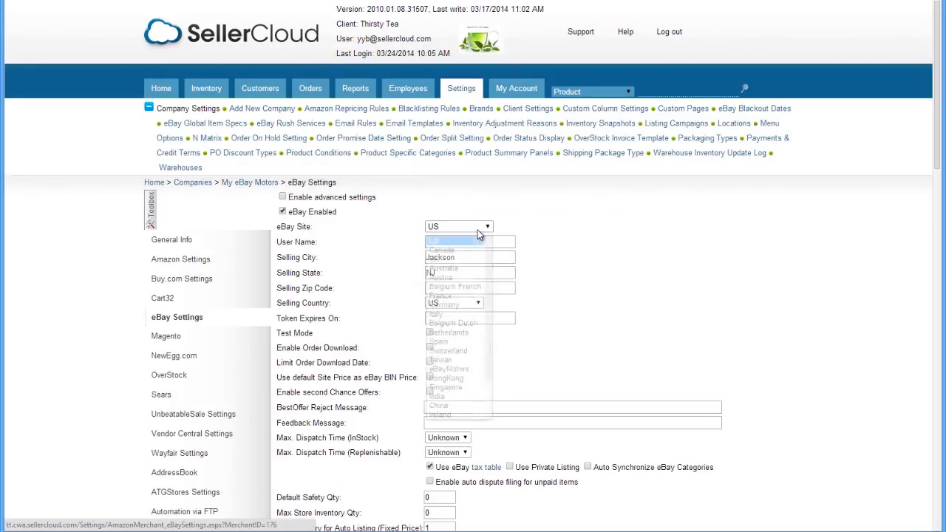
mouse_move(449, 369)
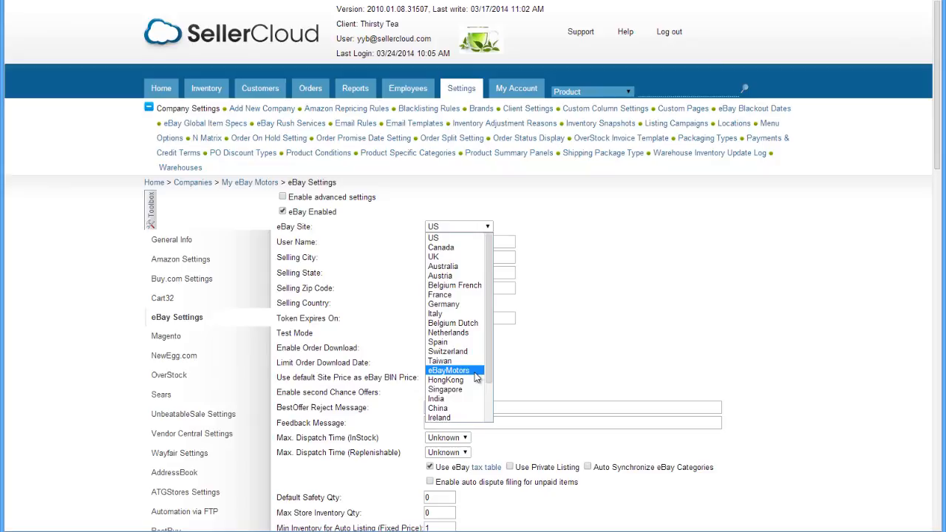
click(449, 369)
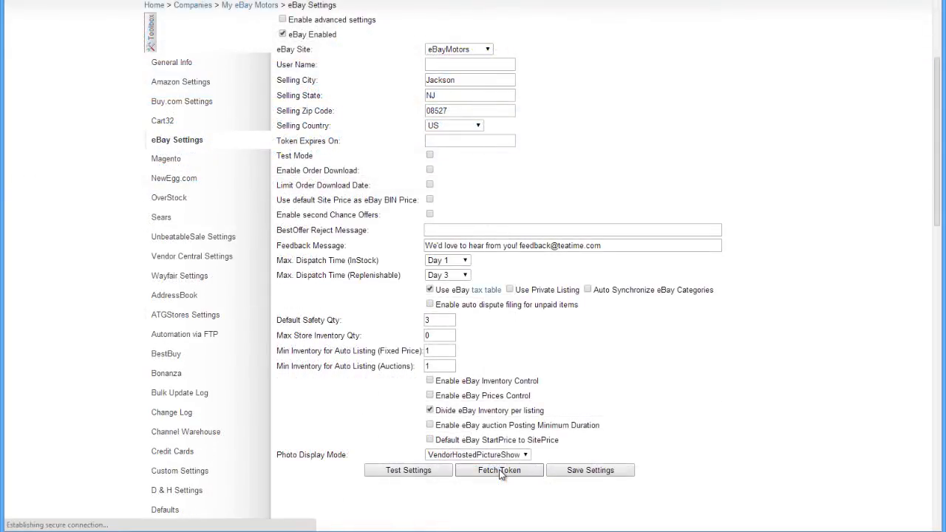
click(500, 470)
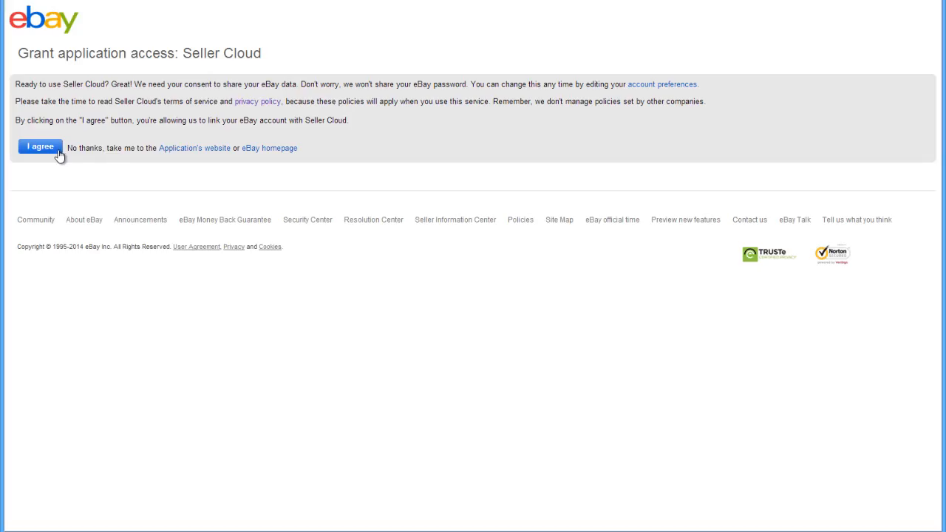
click(40, 146)
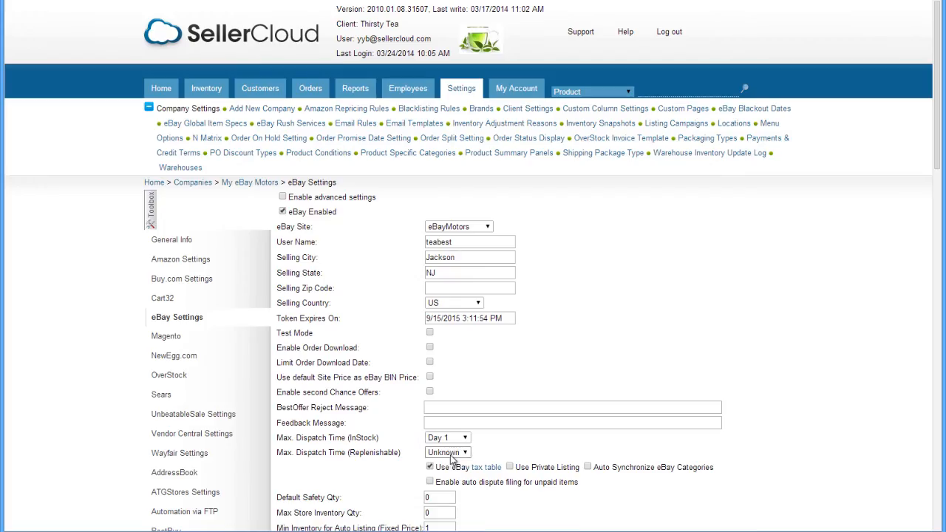
Set the replenishable max dispatch time to Day 3 and save the eBay settings
click(446, 453)
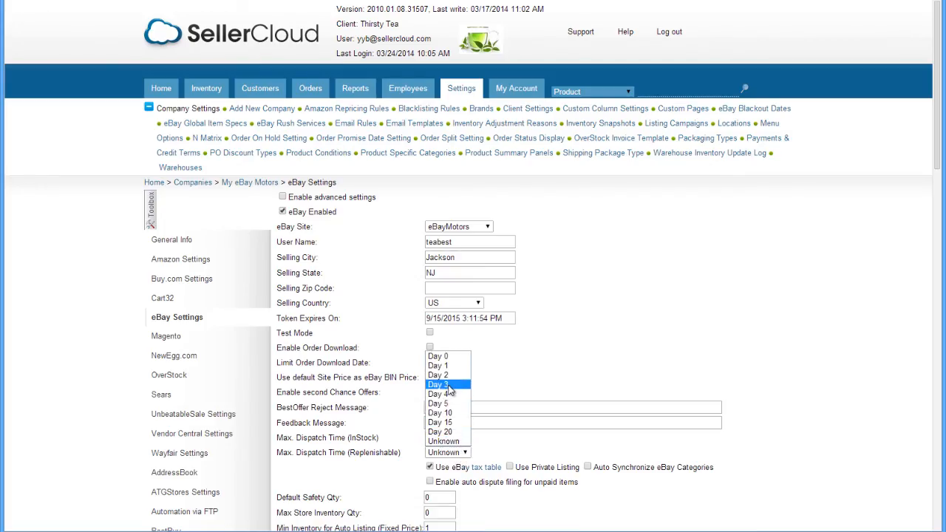
click(446, 384)
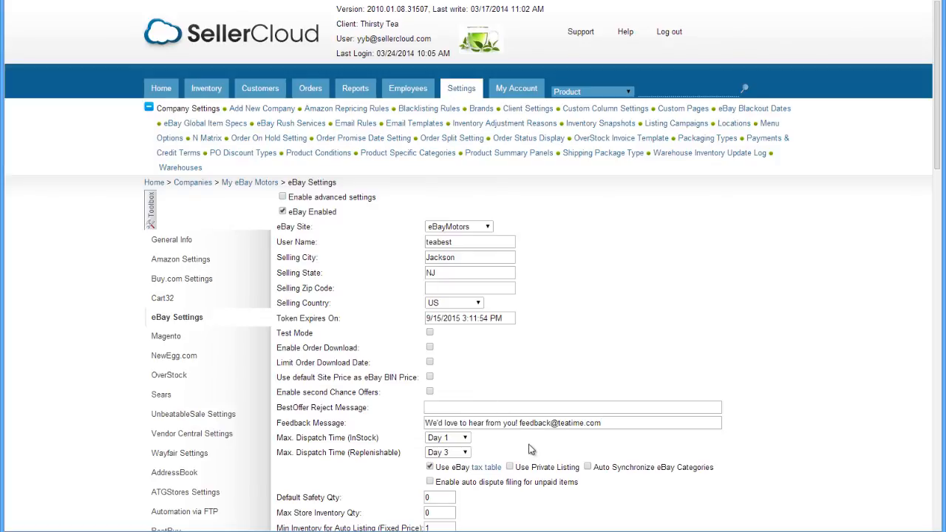
scroll(down, 3)
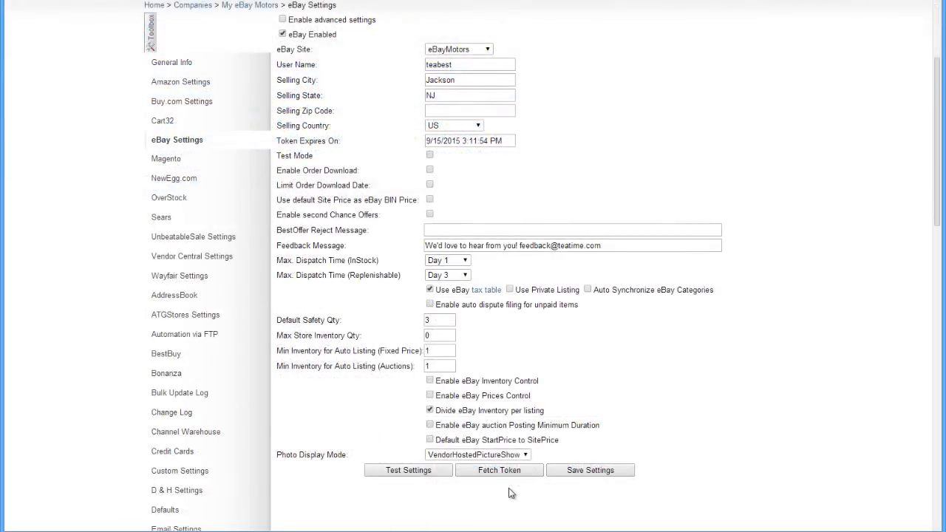
click(460, 89)
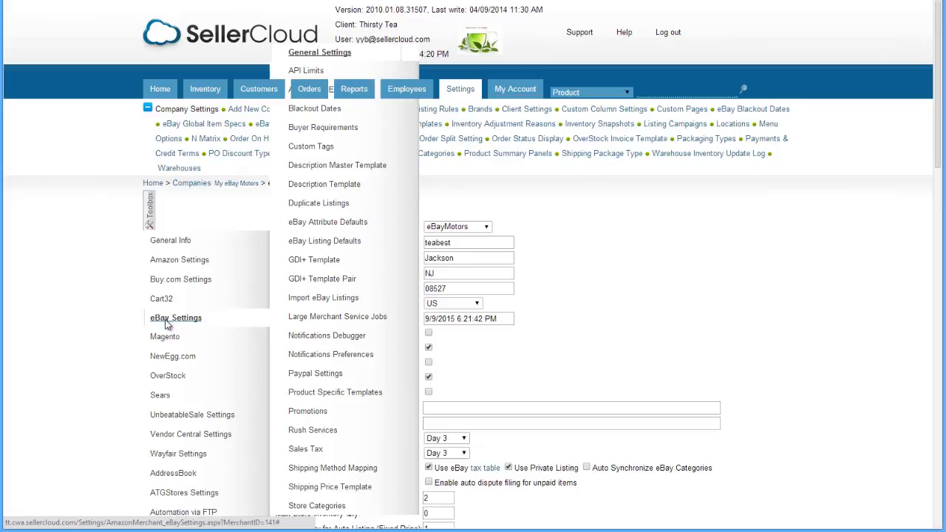
mouse_move(323, 378)
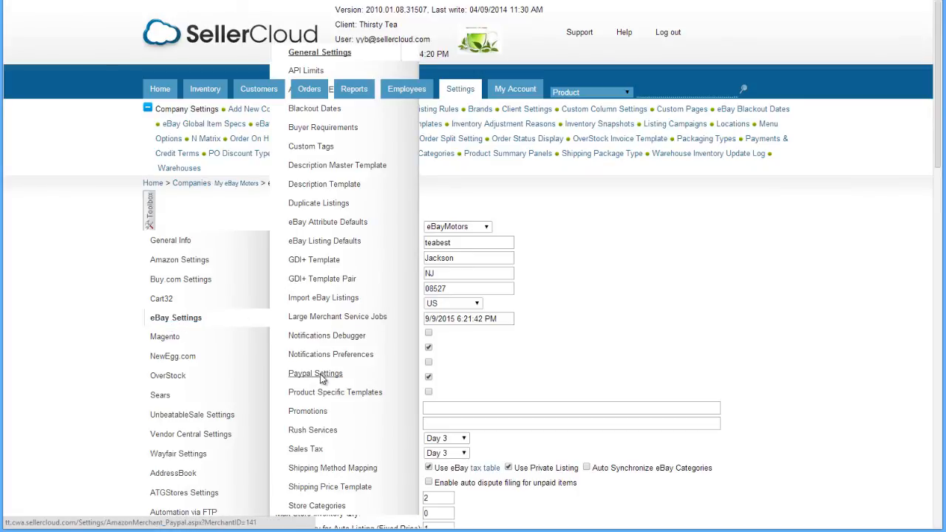
Test the company's PayPal API credentials and save the validated PayPal settings
click(315, 372)
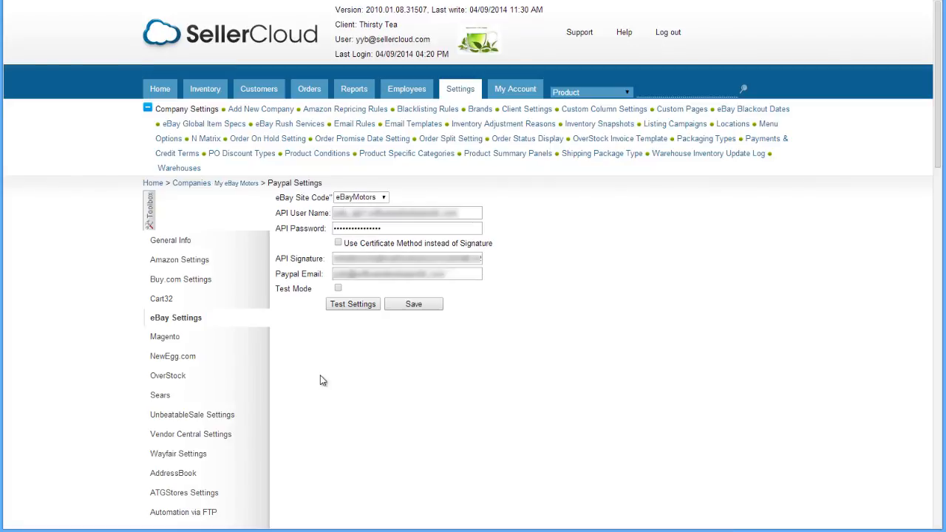
mouse_move(331, 313)
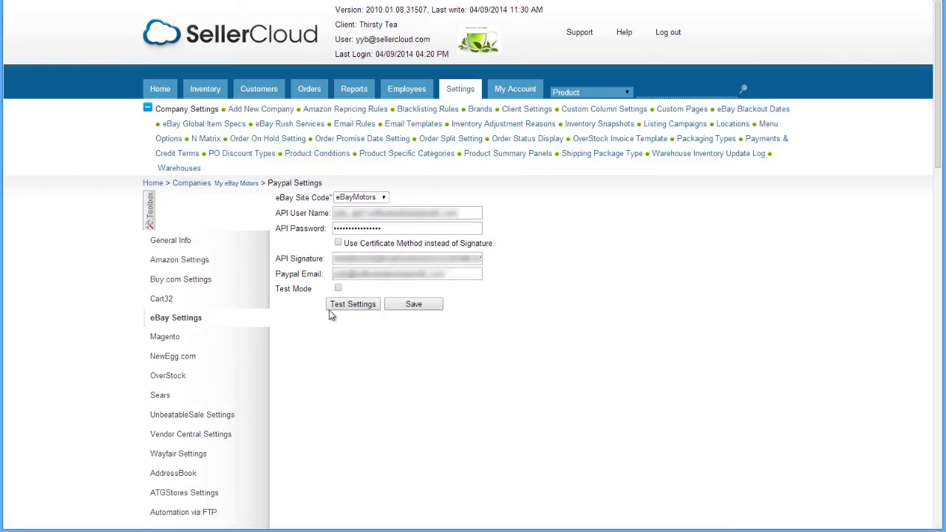
click(352, 305)
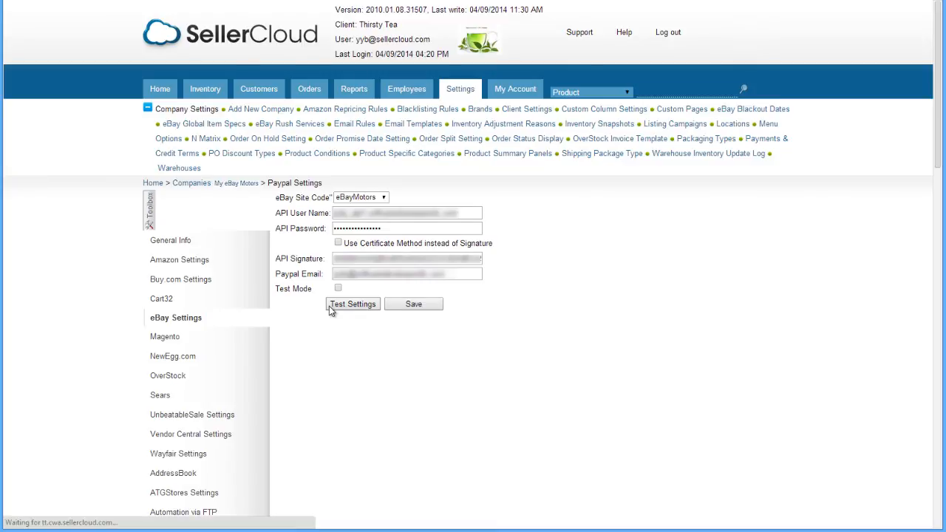
click(352, 305)
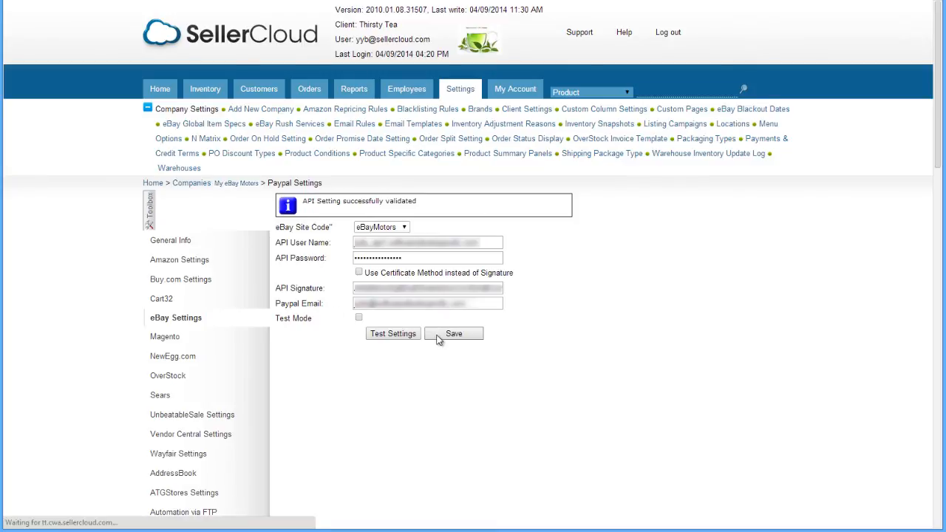
click(453, 334)
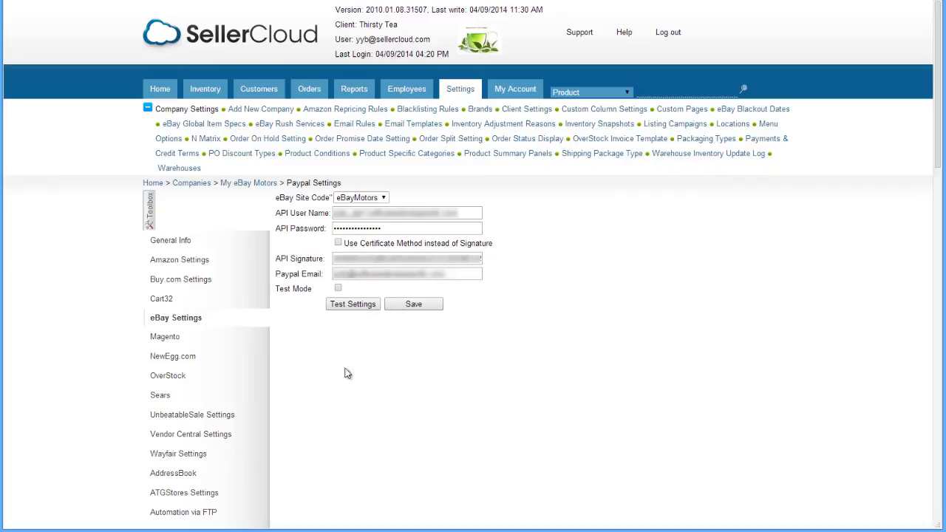
click(176, 317)
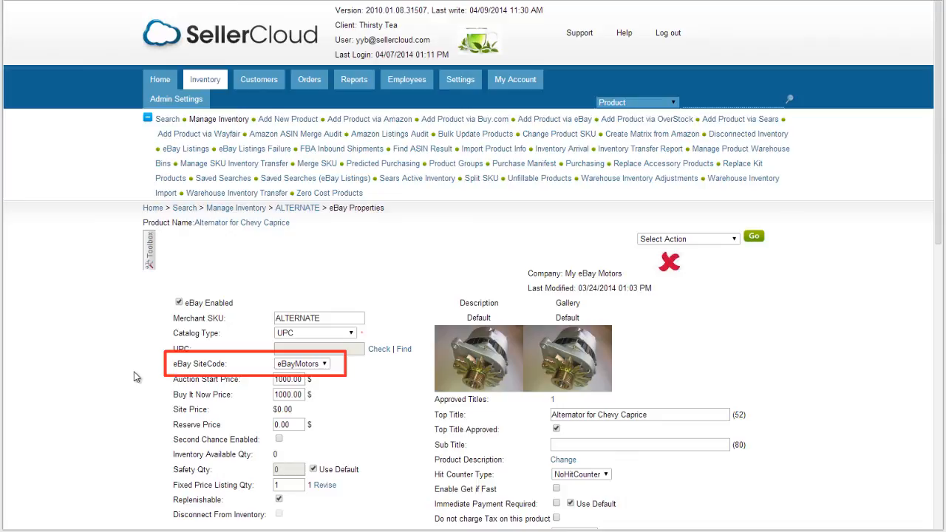
Scroll to eBay Category 1 and expand the eBay Motors category branch
scroll(down, 3)
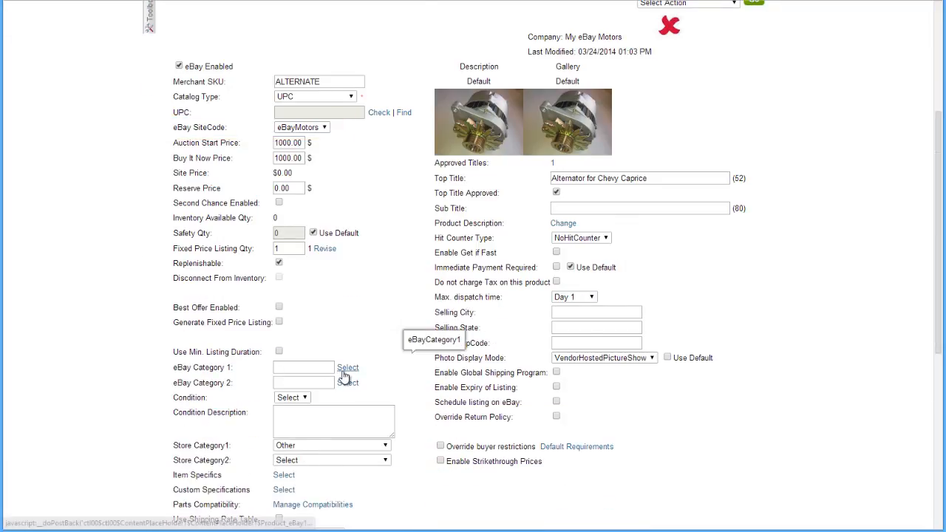
click(347, 366)
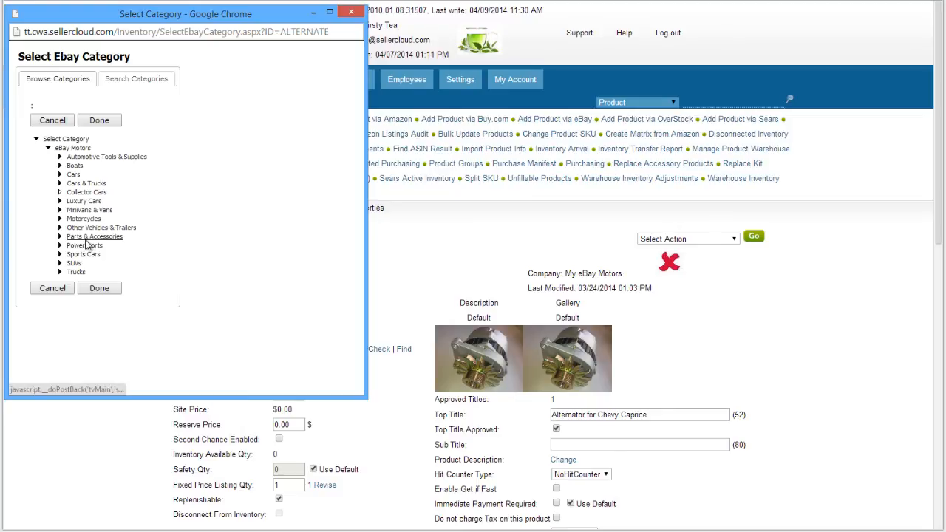
Choose Alternators & Generators under Parts & Accessories as eBay Category 1 and confirm it
click(59, 237)
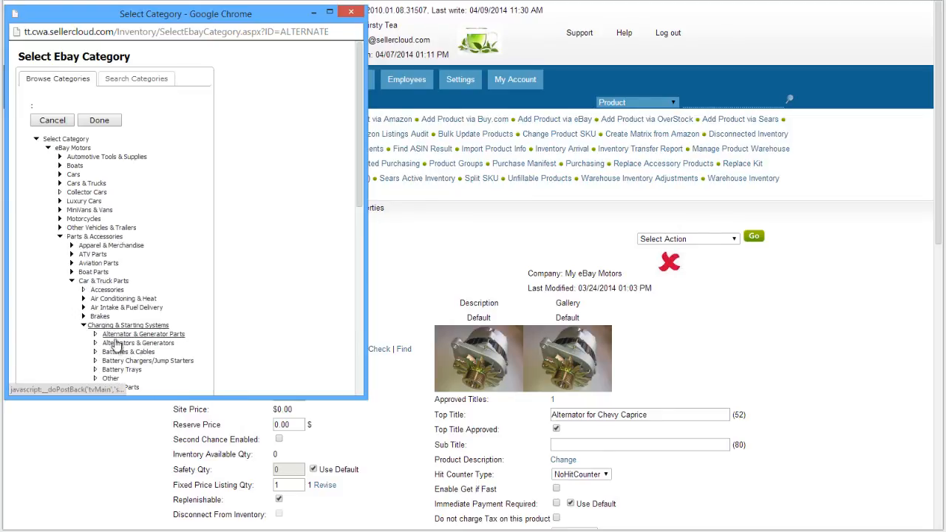
click(136, 343)
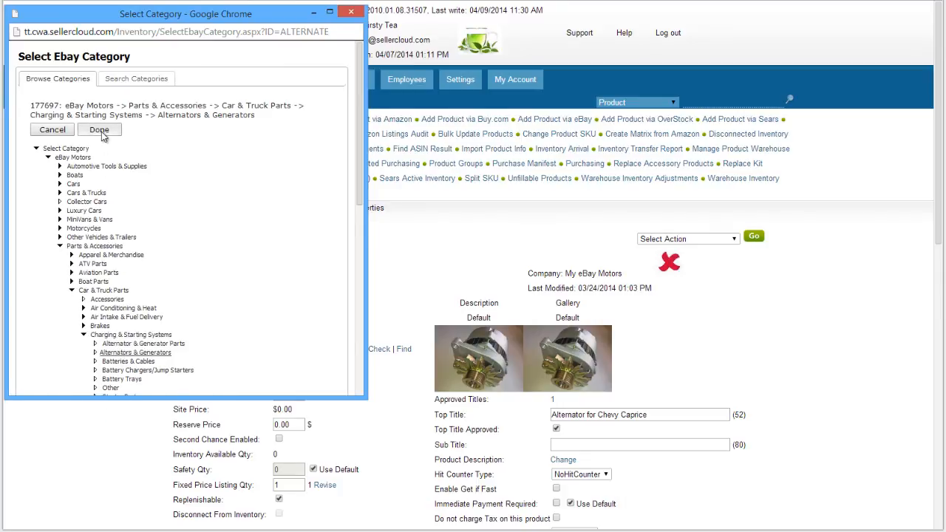
click(99, 130)
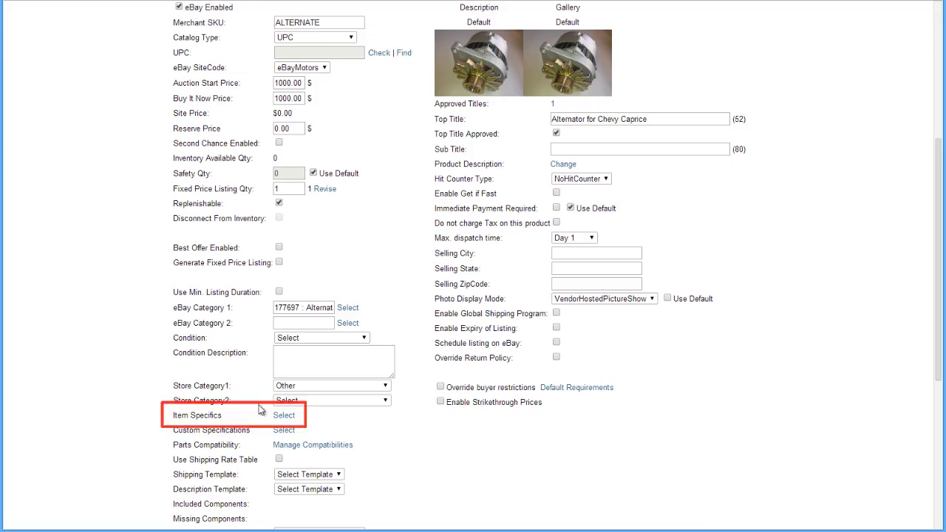
Save item specifics ACDelco brand, parts 35-6235 and 78-6, Left placement, warranty, United States, then review custom specifics
click(284, 413)
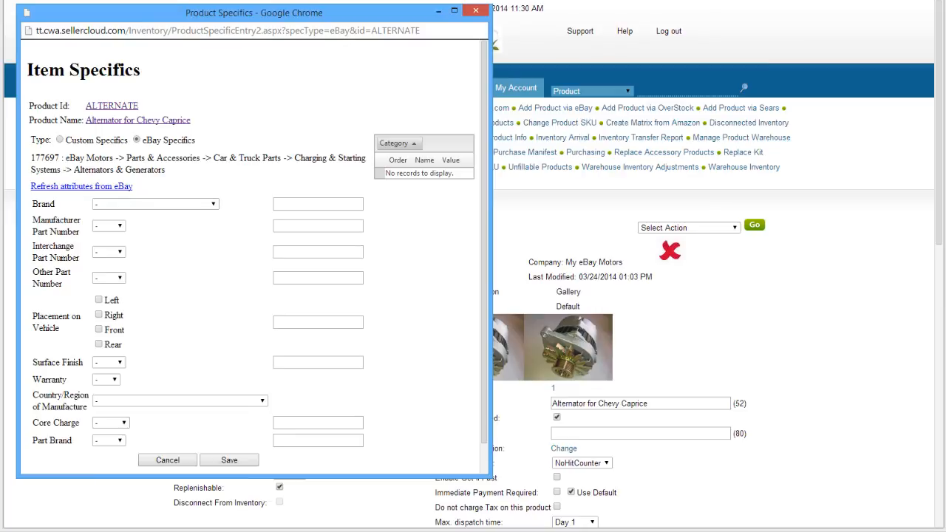
click(229, 460)
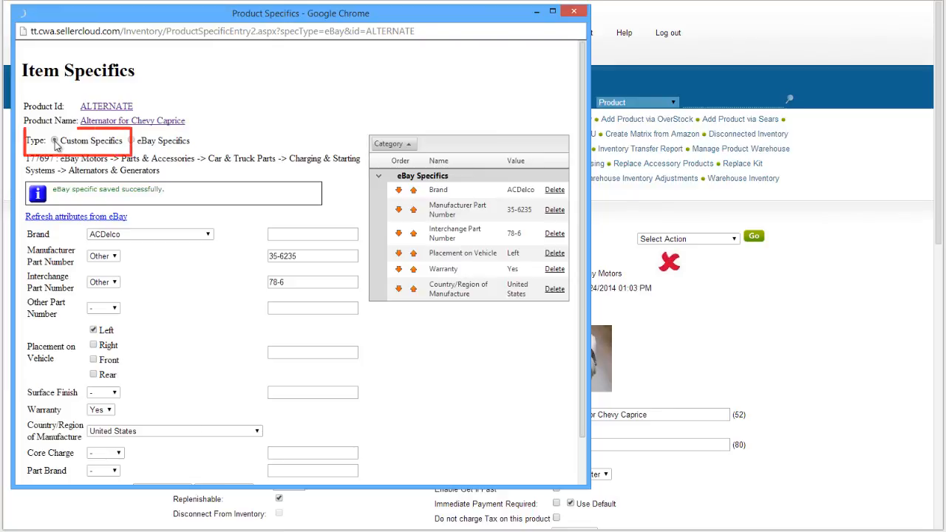
click(90, 140)
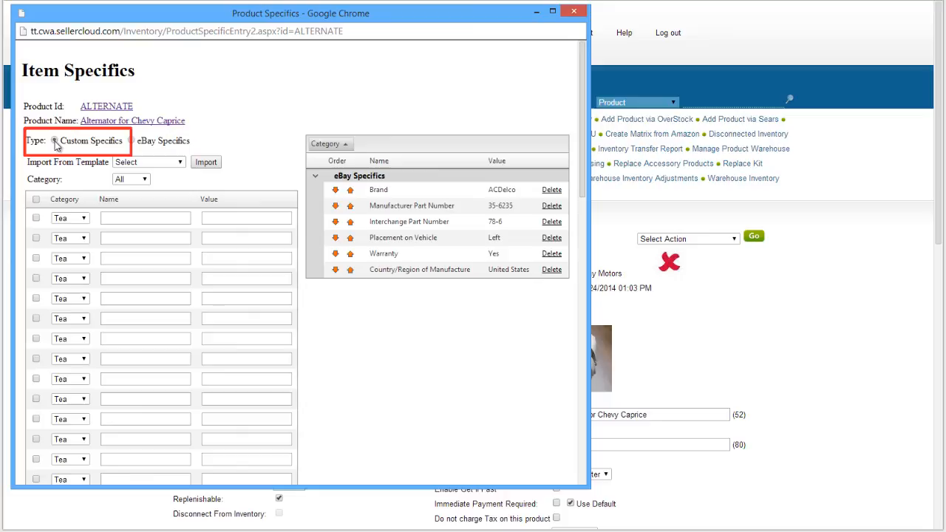
click(573, 11)
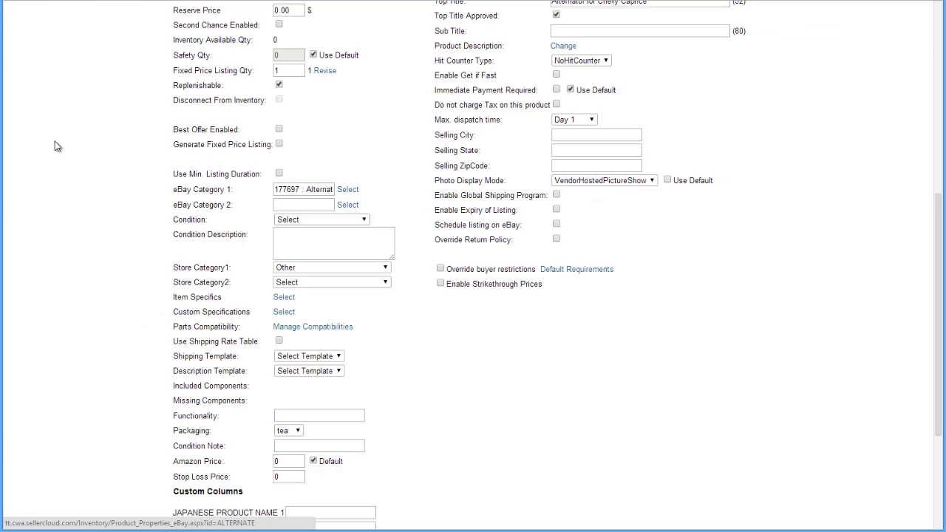
Save a fitment for 2005 Dodge Grand Caravan, ES Mini Passenger Van 4-Door trim, ALL Engine
click(312, 327)
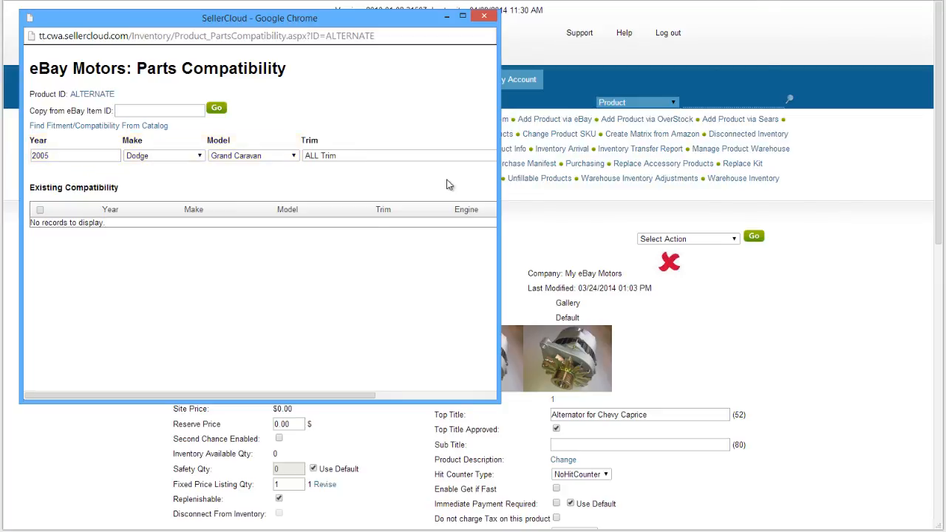
click(499, 155)
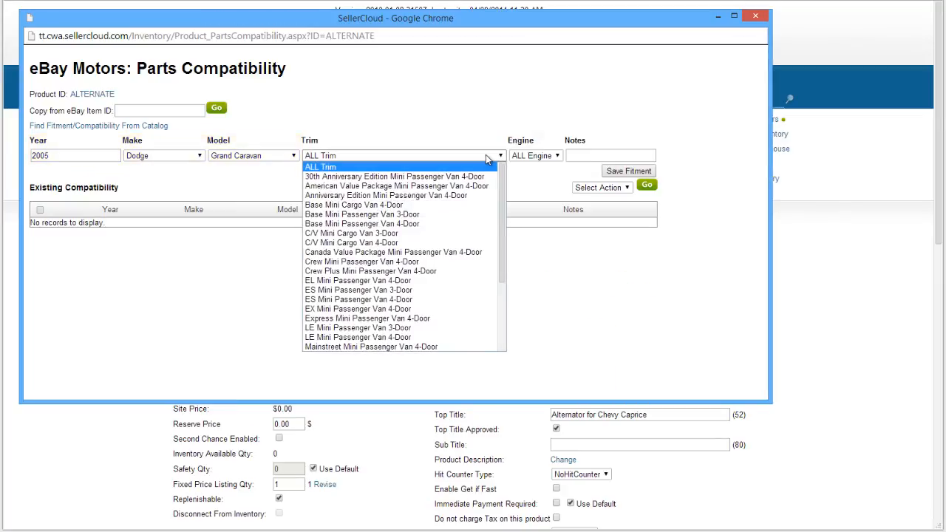
mouse_move(465, 288)
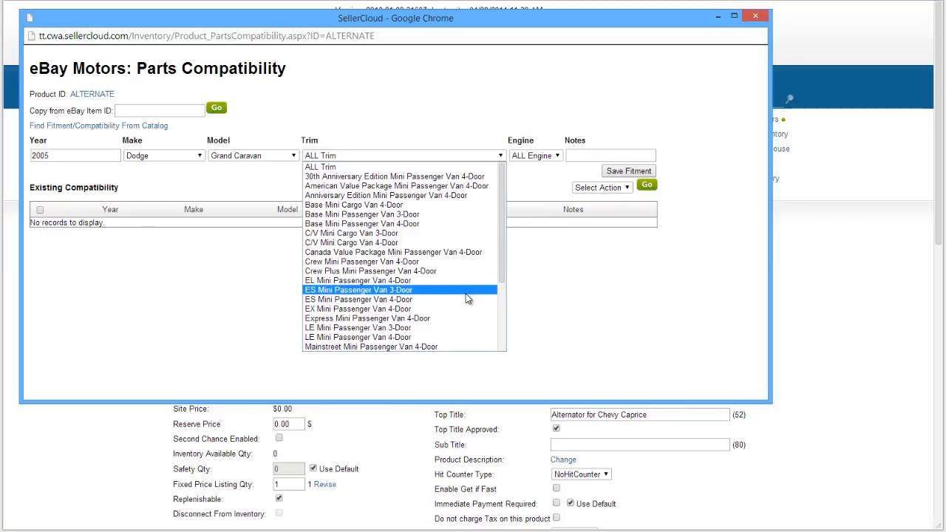
click(357, 298)
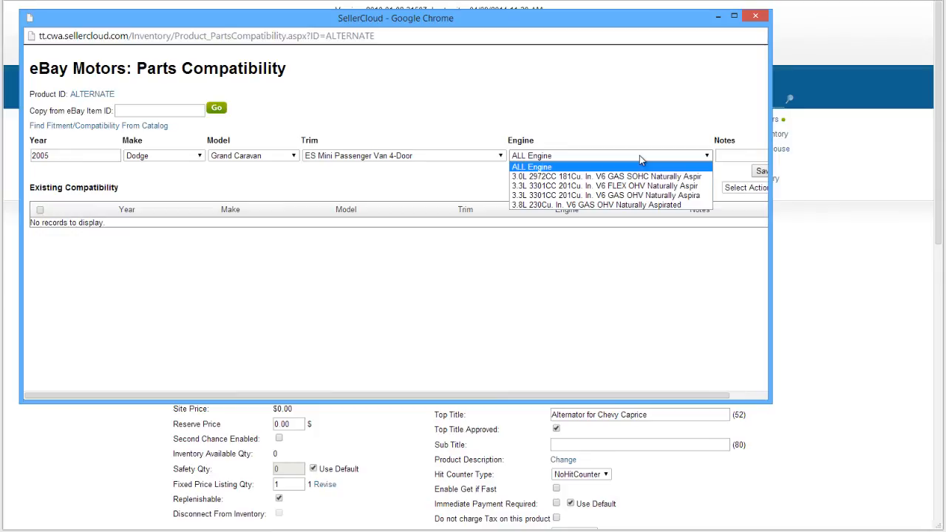
click(532, 165)
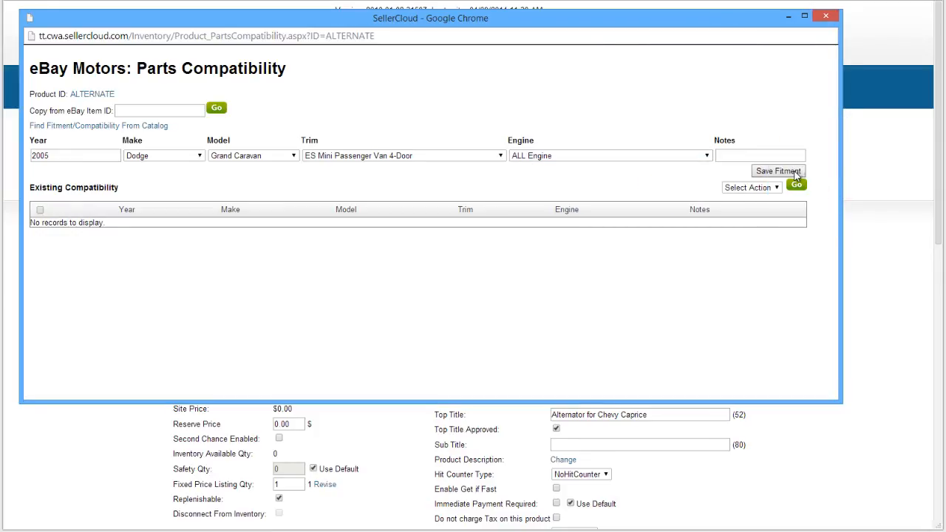
click(777, 171)
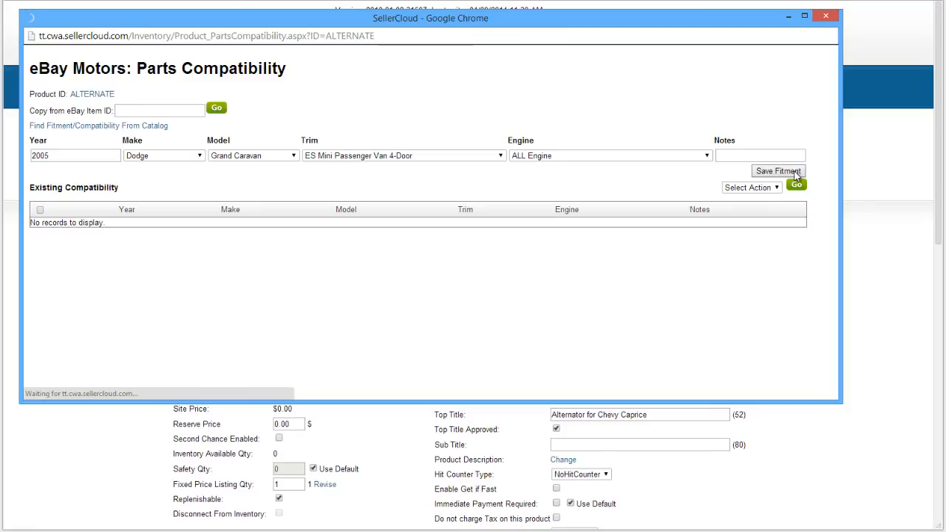
click(777, 171)
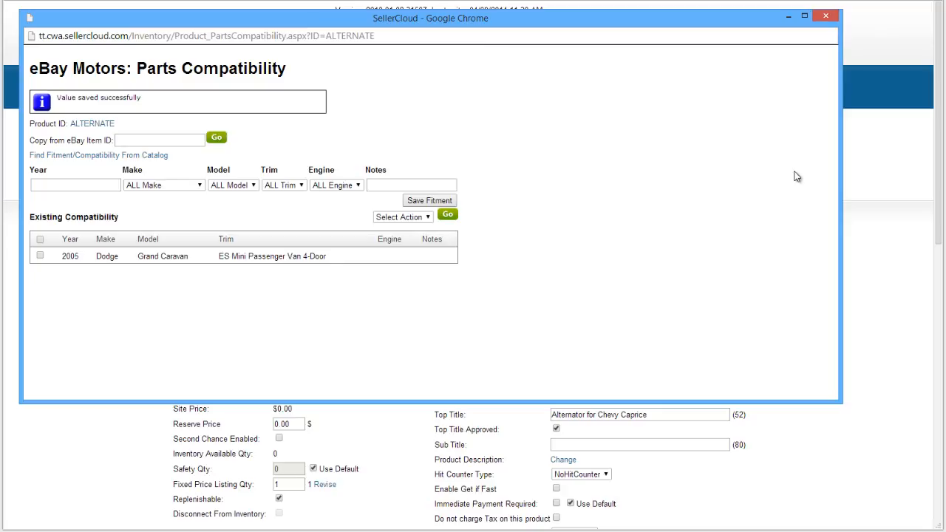
mouse_move(219, 173)
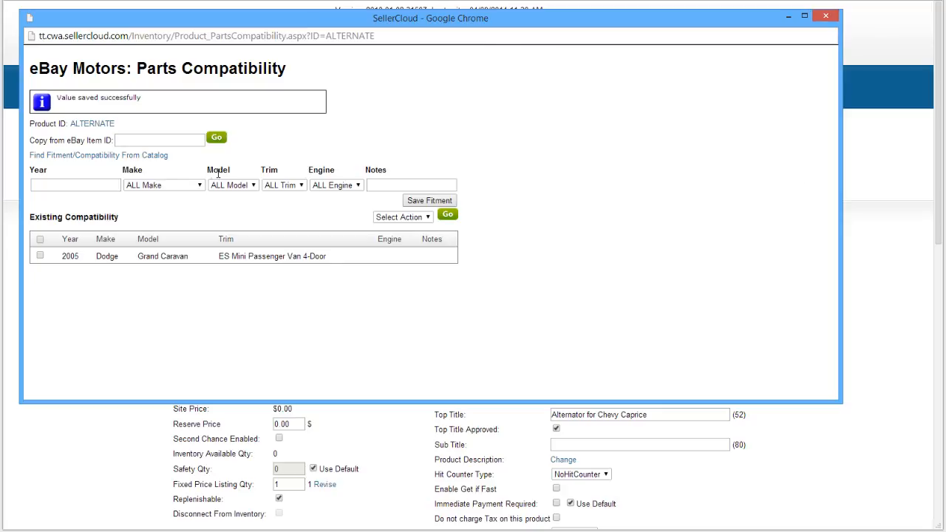
mouse_move(35, 213)
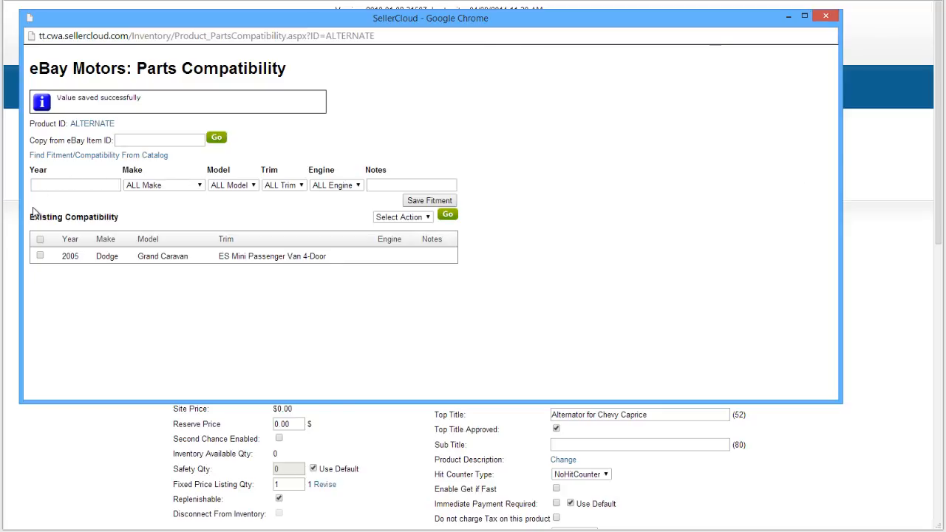
Save the Grand Caravan ES fitment for the year range 2005 - 2010
text(2005 -)
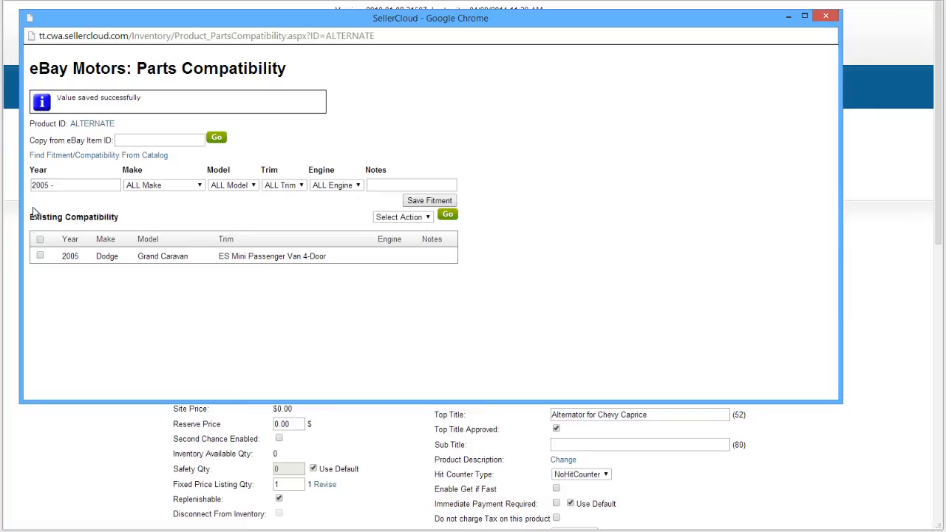
text(2010)
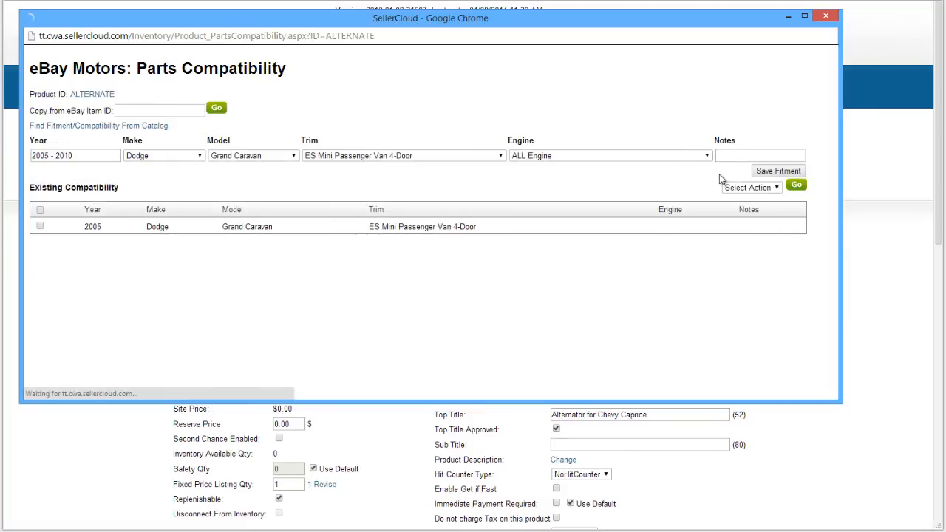
click(777, 171)
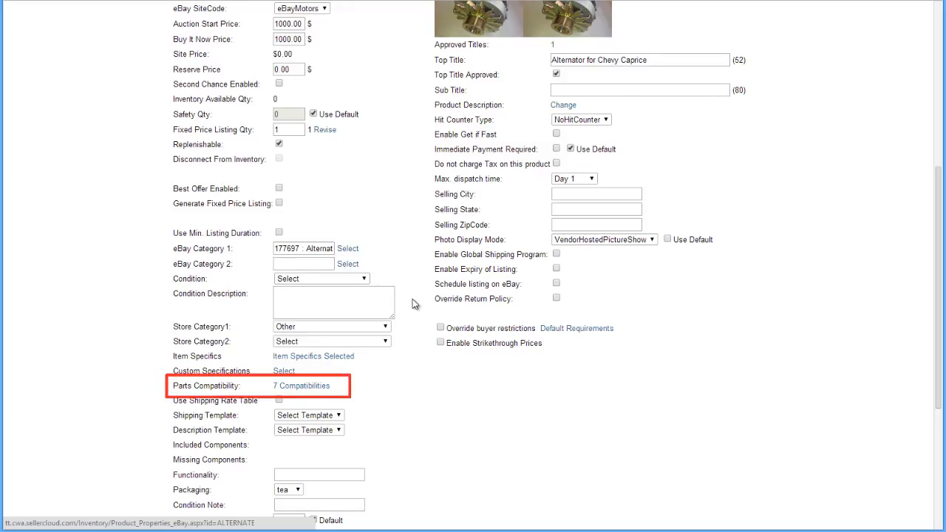
Go to the Manage Inventory search page from the Inventory menu
click(299, 384)
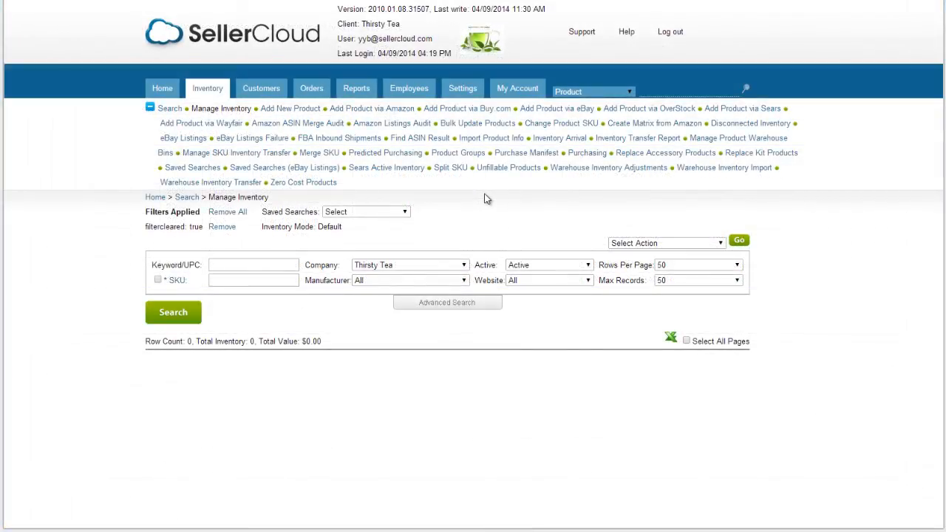
mouse_move(486, 181)
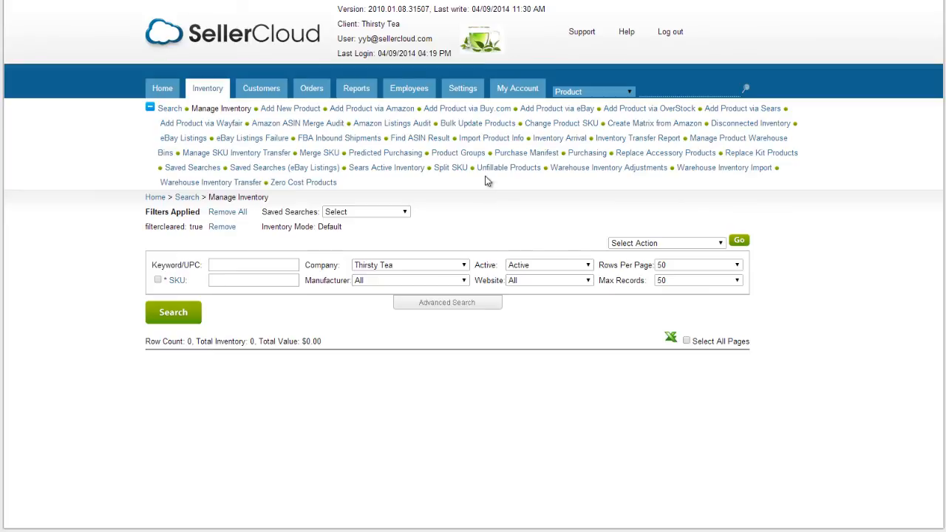
Download the eBay parts compatibility fitment import template from the Import Fitment Data page
click(490, 139)
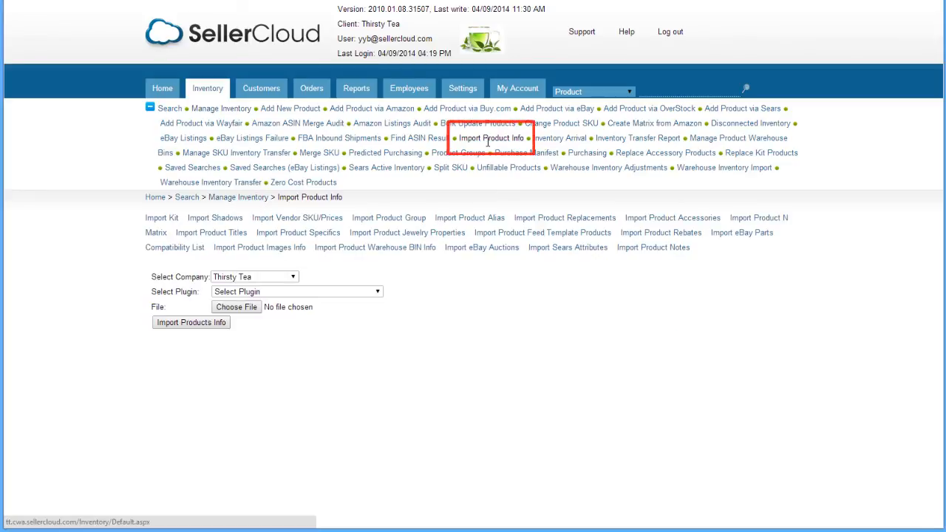
mouse_move(741, 233)
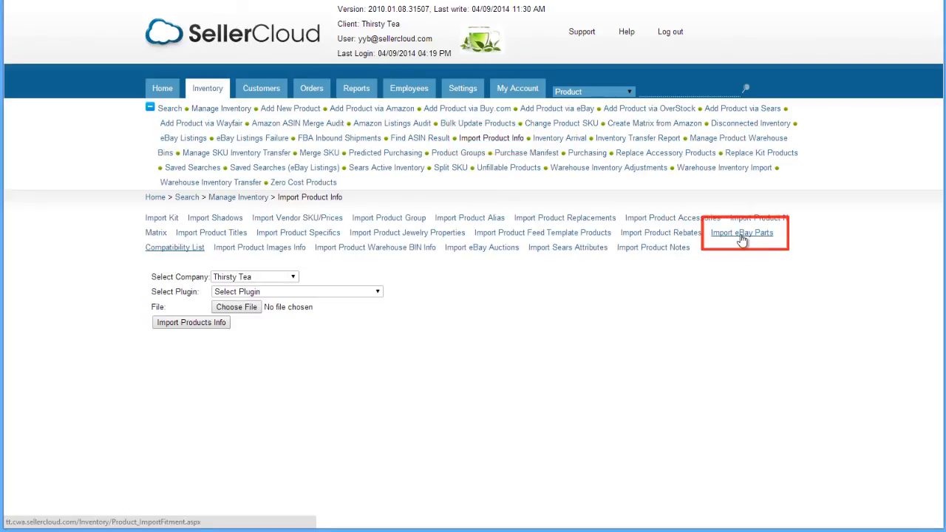
click(741, 234)
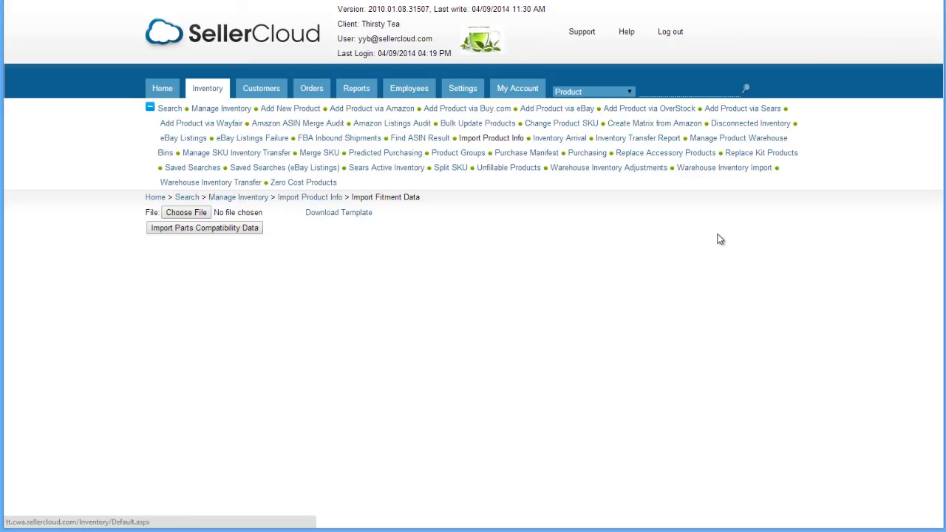
click(337, 213)
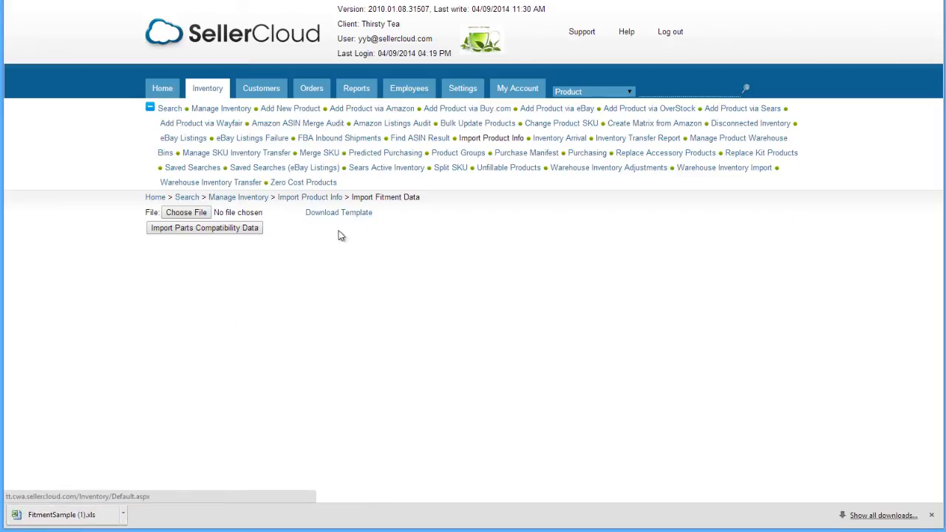